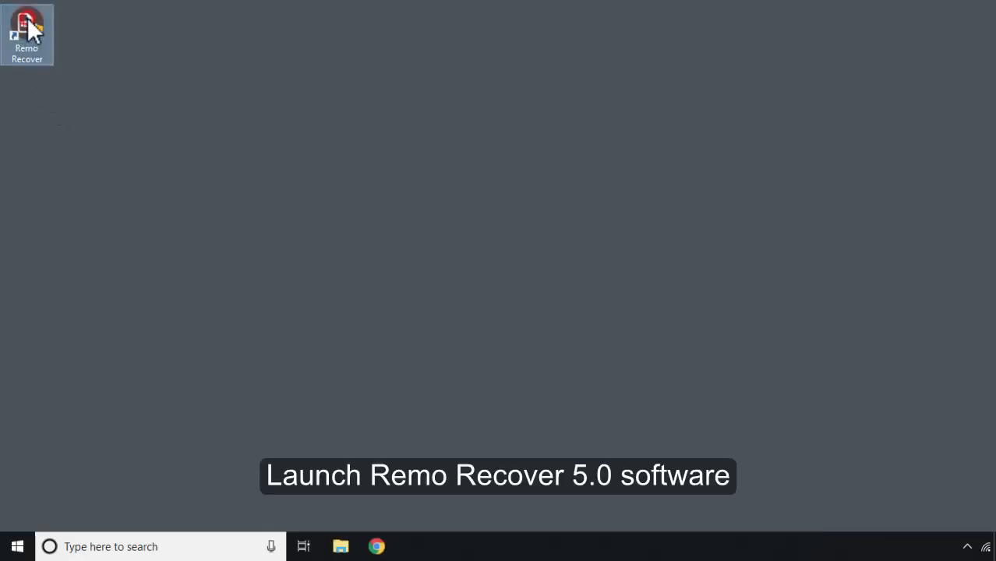
Launch Remo Recover from its desktop shortcut so the drives and partitions are listed
{"action": "double_click", "coordinate": [27, 33]}
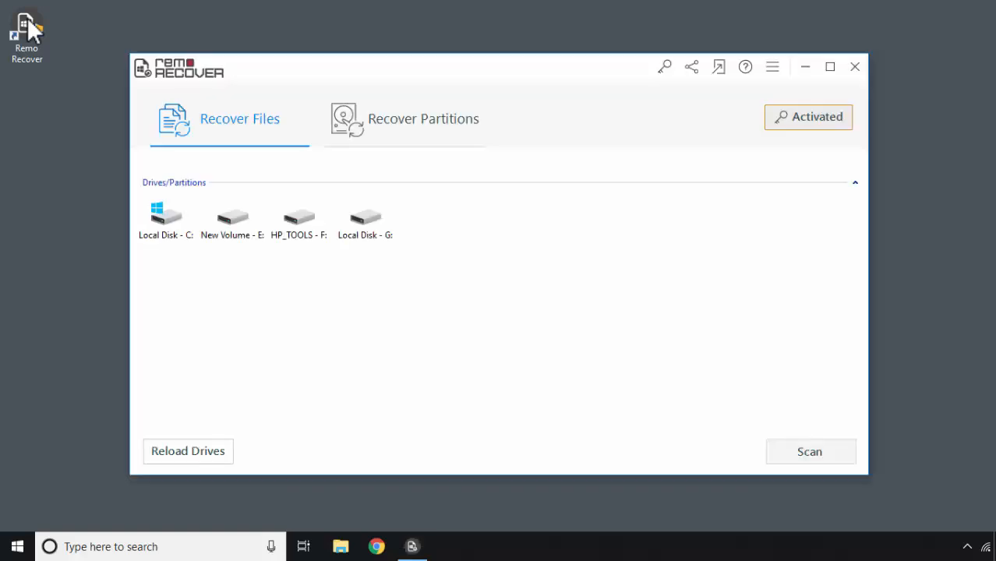
Switch to Recover Partitions, choose Disk - 0 and scan it for lost partitions
{"action": "left_click", "coordinate": [409, 117]}
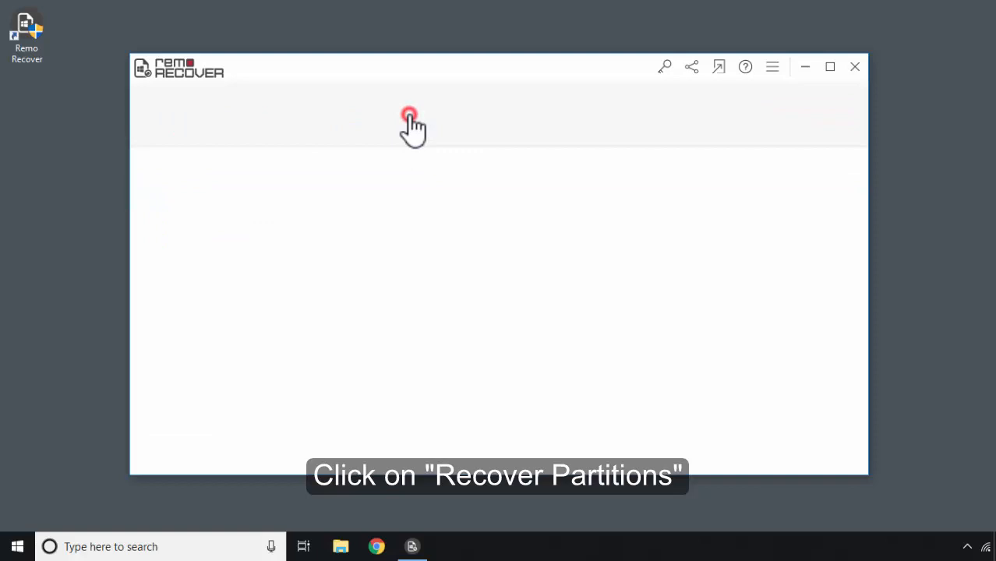
{"action": "left_click", "coordinate": [412, 118]}
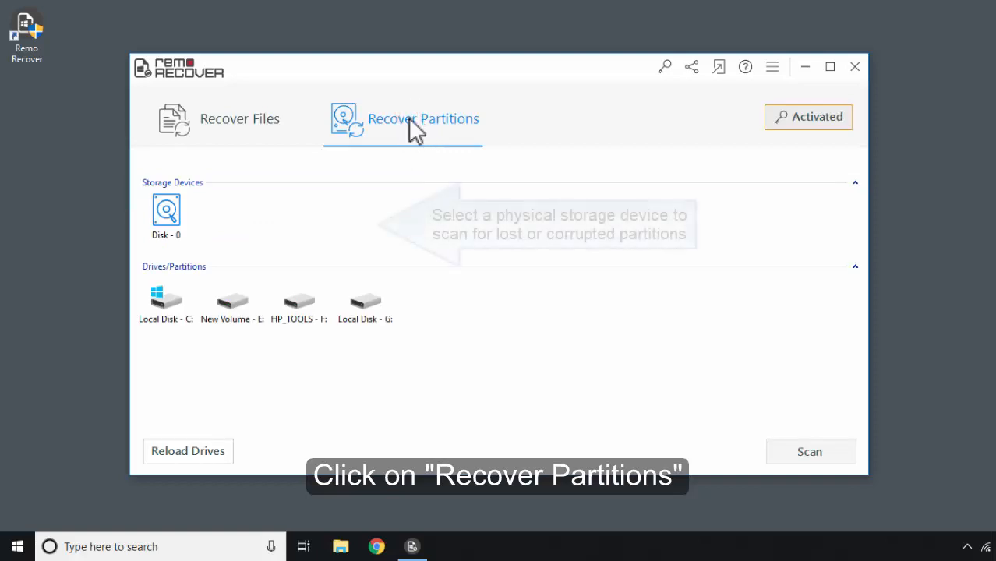
{"action": "left_click", "coordinate": [422, 118]}
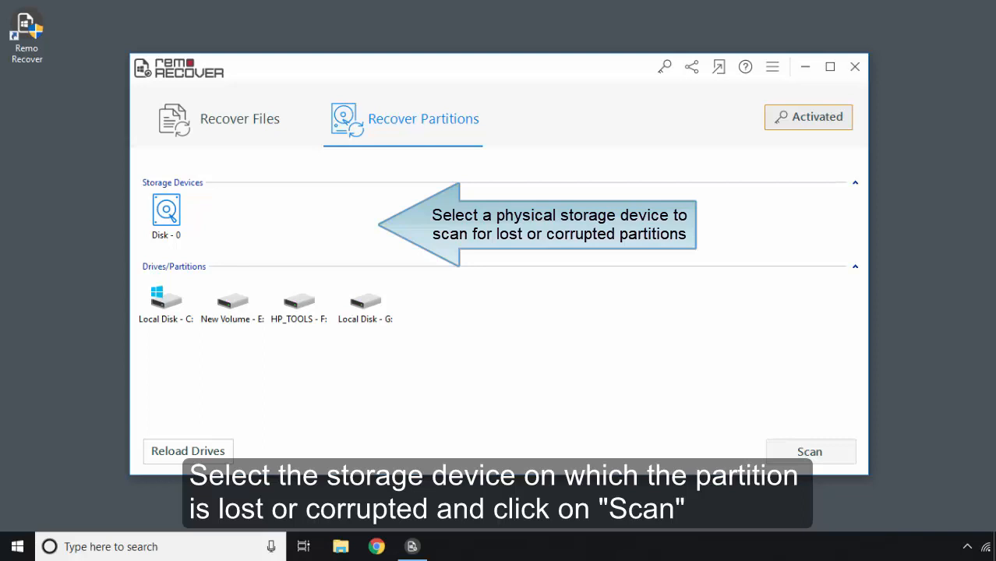
{"action": "left_click", "coordinate": [165, 211]}
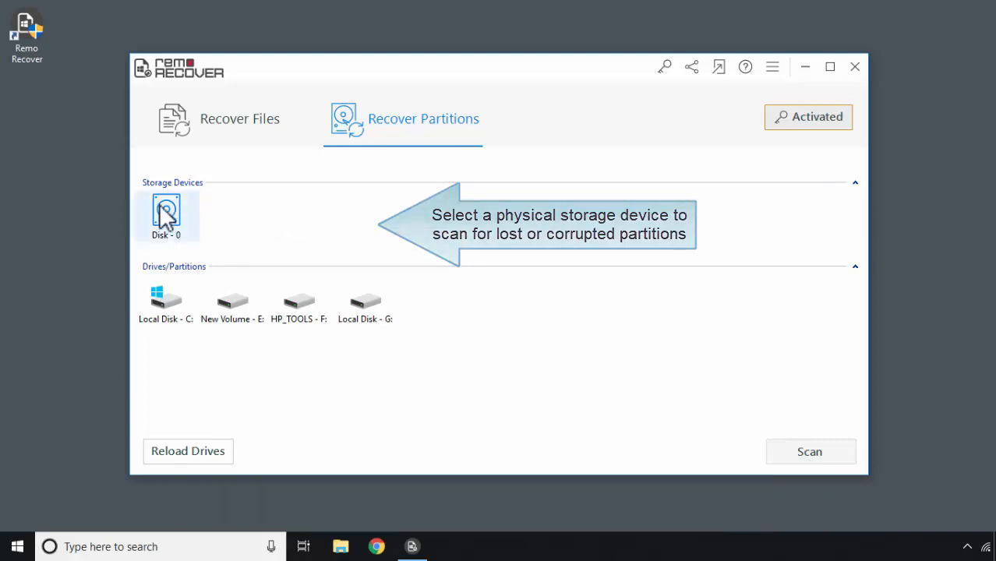
{"action": "left_click", "coordinate": [165, 215]}
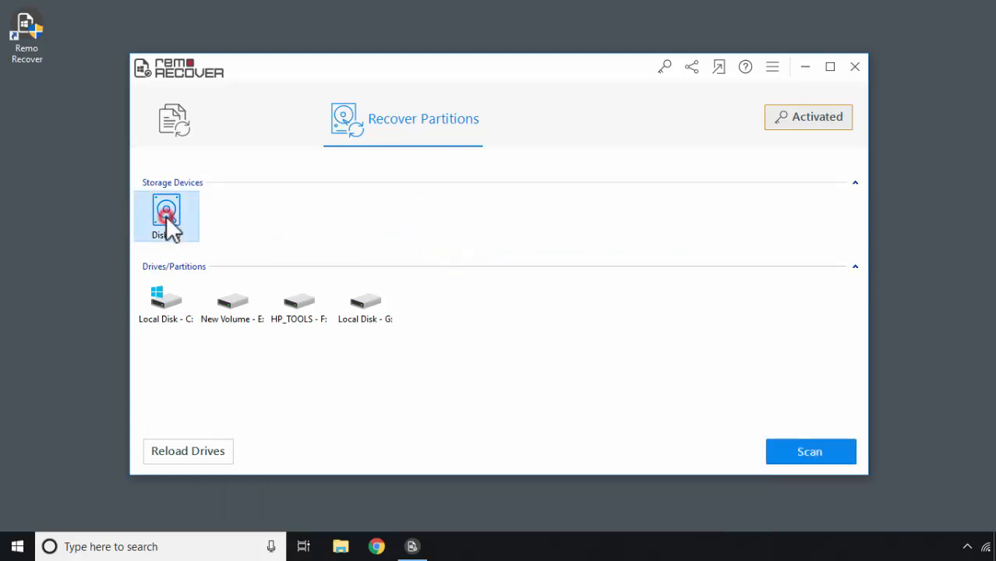
{"action": "left_click", "coordinate": [165, 216]}
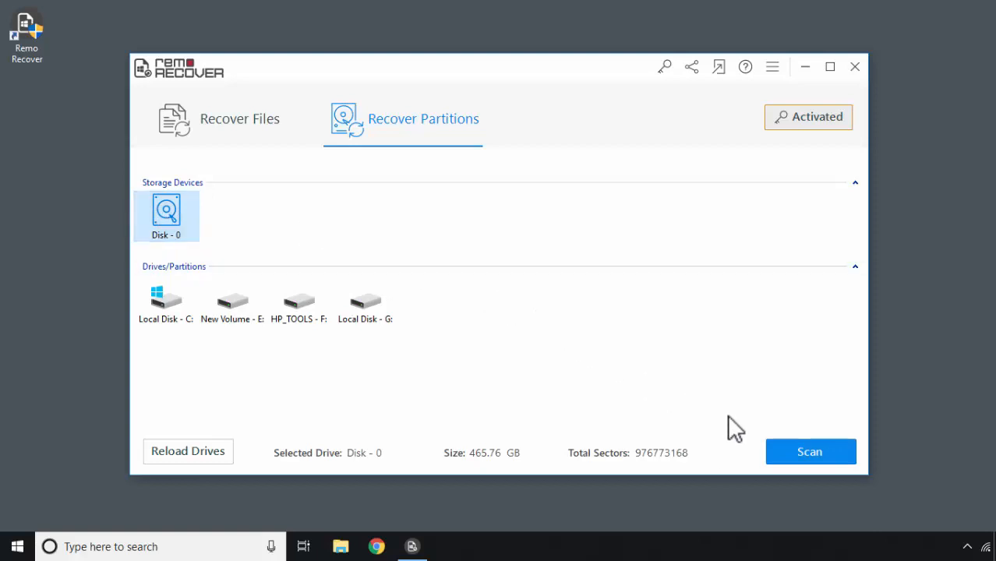
{"action": "left_click", "coordinate": [810, 452]}
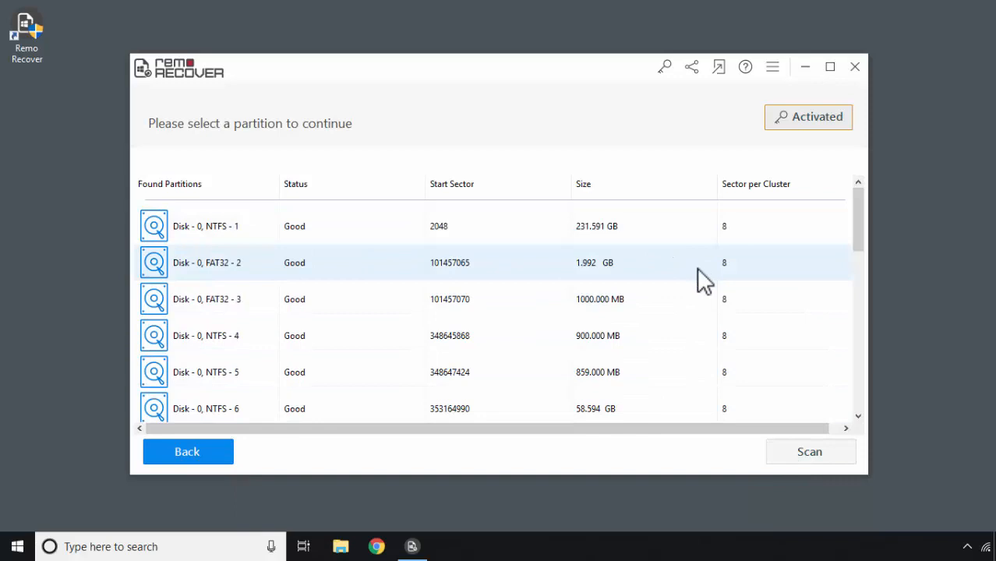
Select the 39 GB Disk - 0, NTFS - 14 partition from the found list and scan it for lost files
{"action": "scroll", "scroll_direction": "down", "scroll_amount": 3}
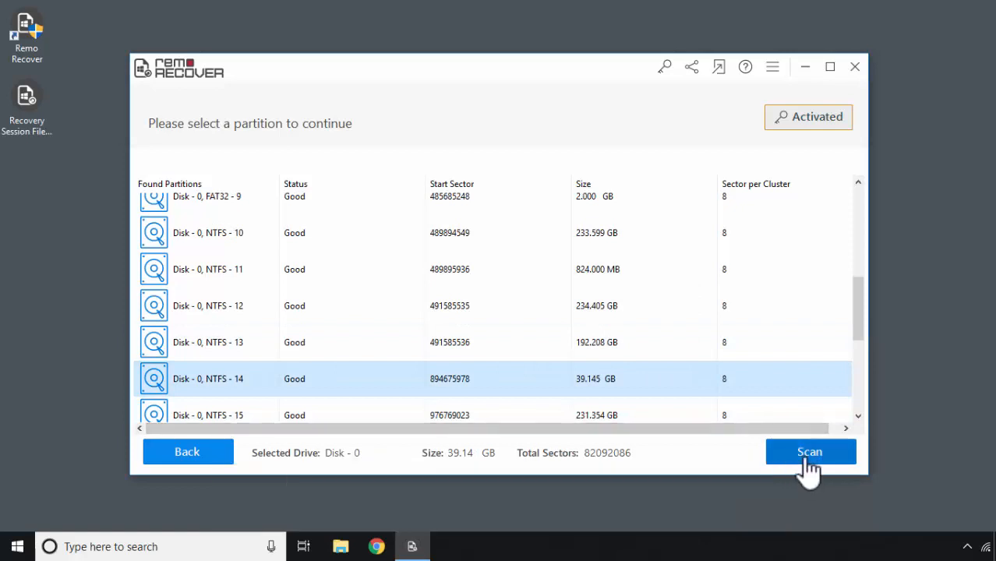
{"action": "left_click", "coordinate": [810, 452]}
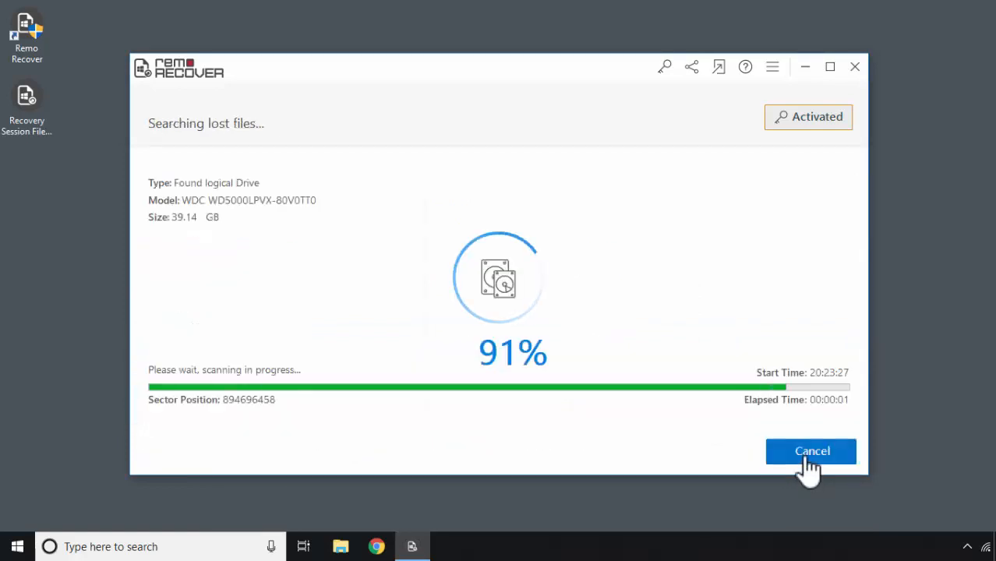
{"action": "mouse_move", "coordinate": [739, 454]}
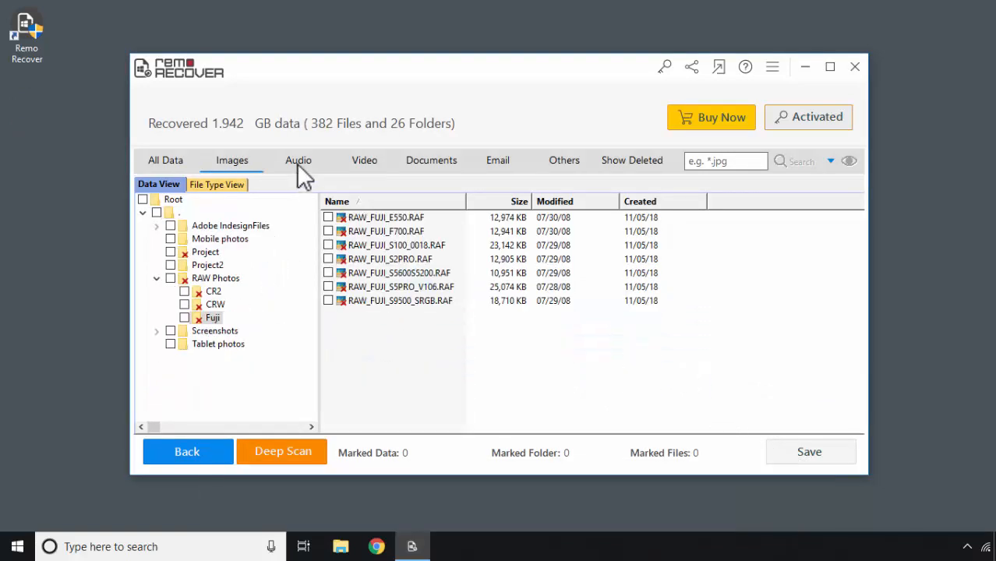
Switch to File Type View, check the CR2 and docs groups, and list docs[1-12] .docx files
{"action": "left_click", "coordinate": [218, 184]}
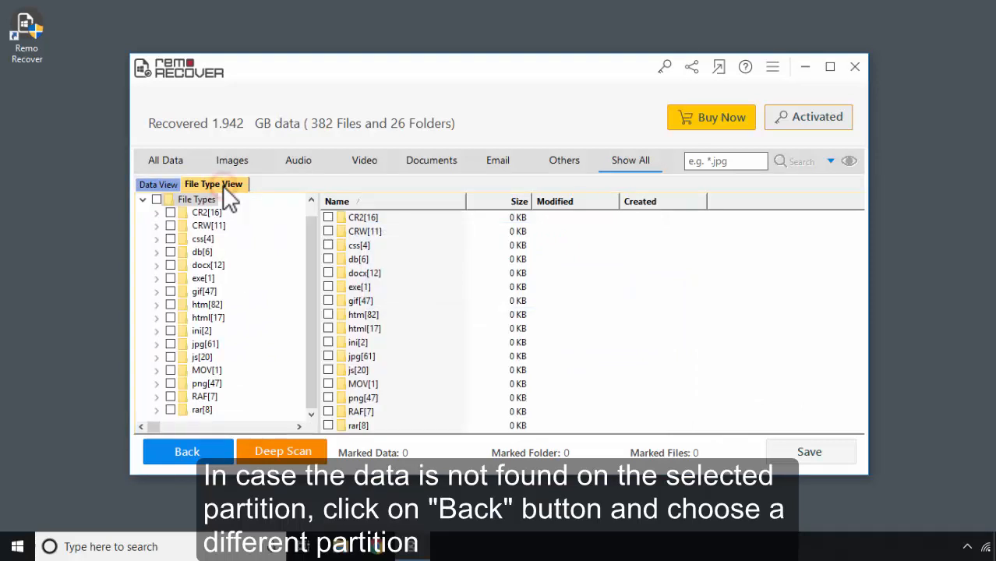
{"action": "left_click", "coordinate": [205, 212]}
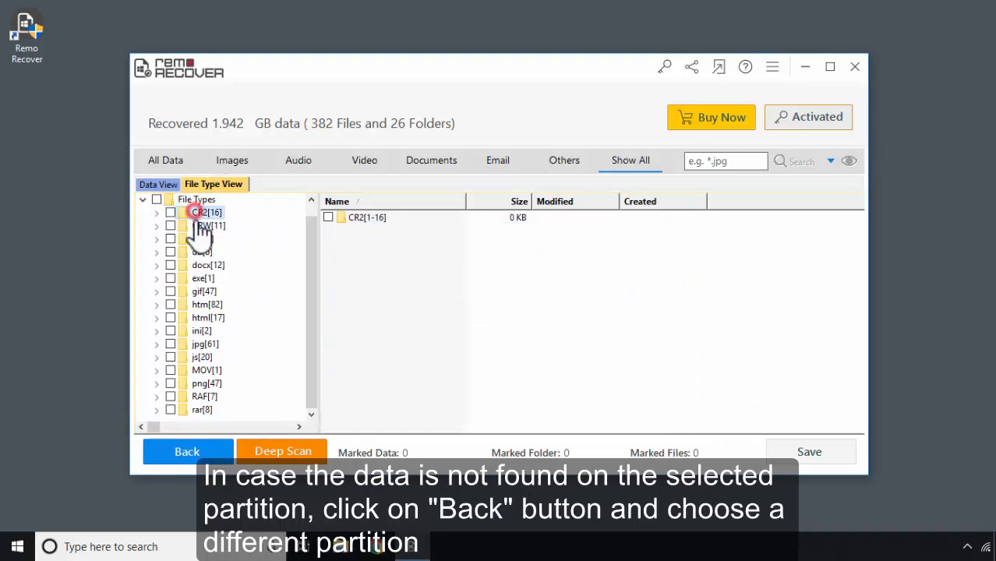
{"action": "left_click", "coordinate": [208, 265]}
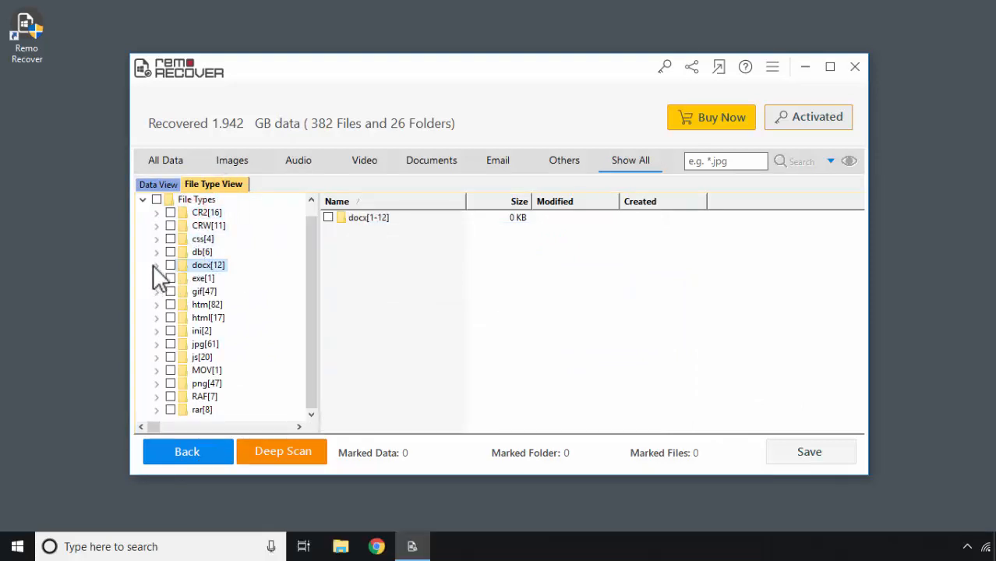
{"action": "left_click", "coordinate": [156, 265]}
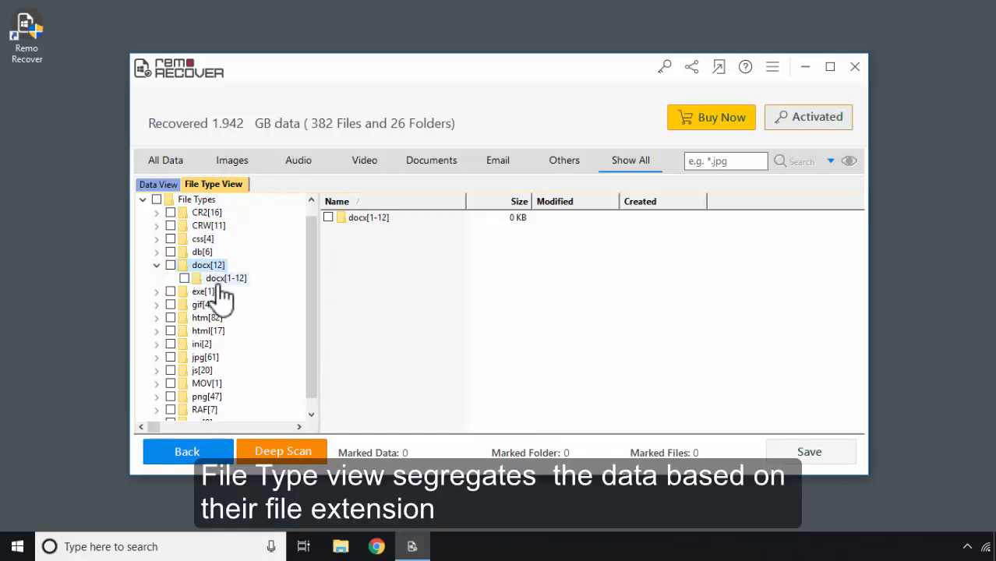
{"action": "left_click", "coordinate": [226, 278]}
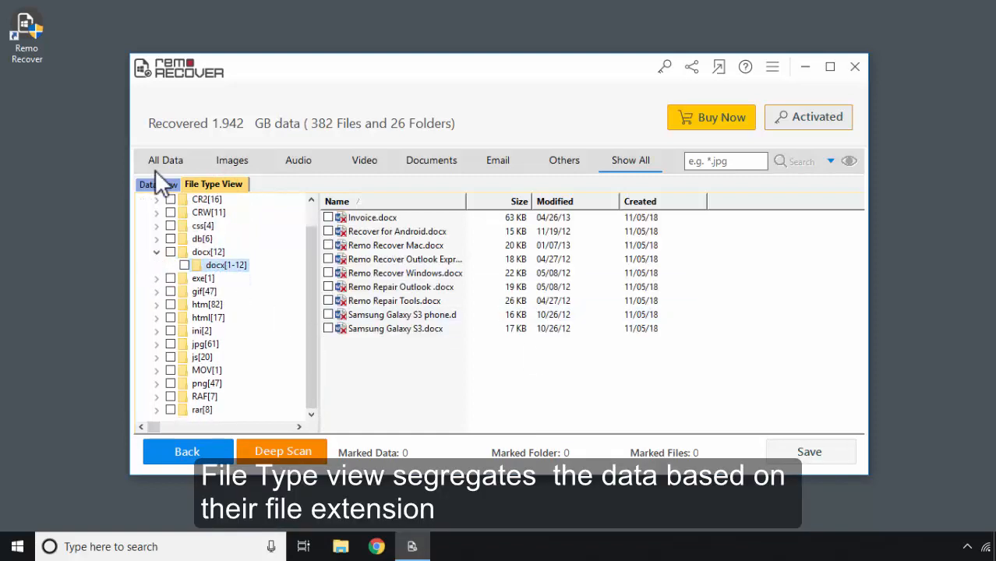
Return to Data View, search for *.docx, then go back to the folder tree with the filter applied
{"action": "left_click", "coordinate": [159, 184]}
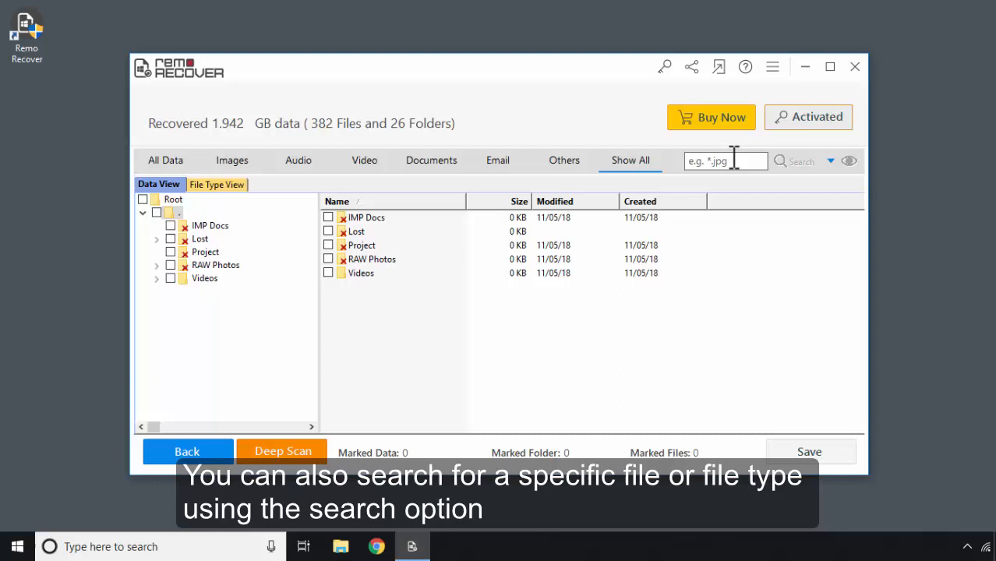
{"action": "type", "text": "*.do"}
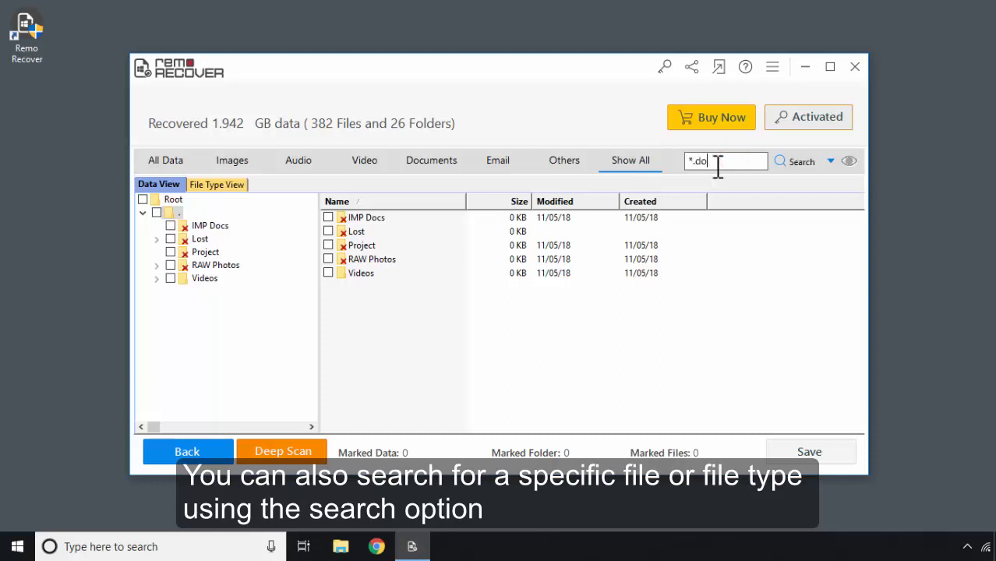
{"action": "left_click", "coordinate": [795, 161]}
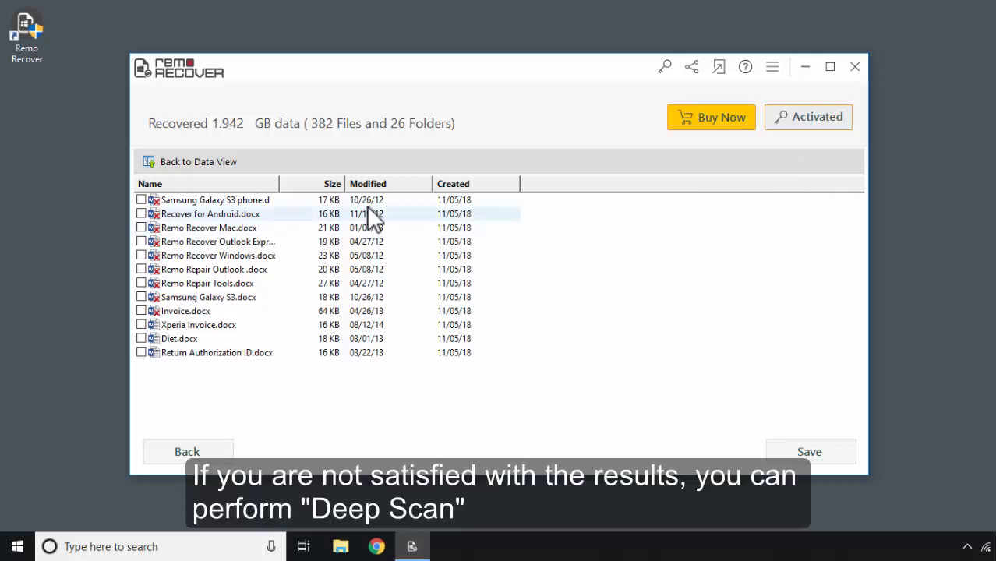
{"action": "mouse_move", "coordinate": [143, 219]}
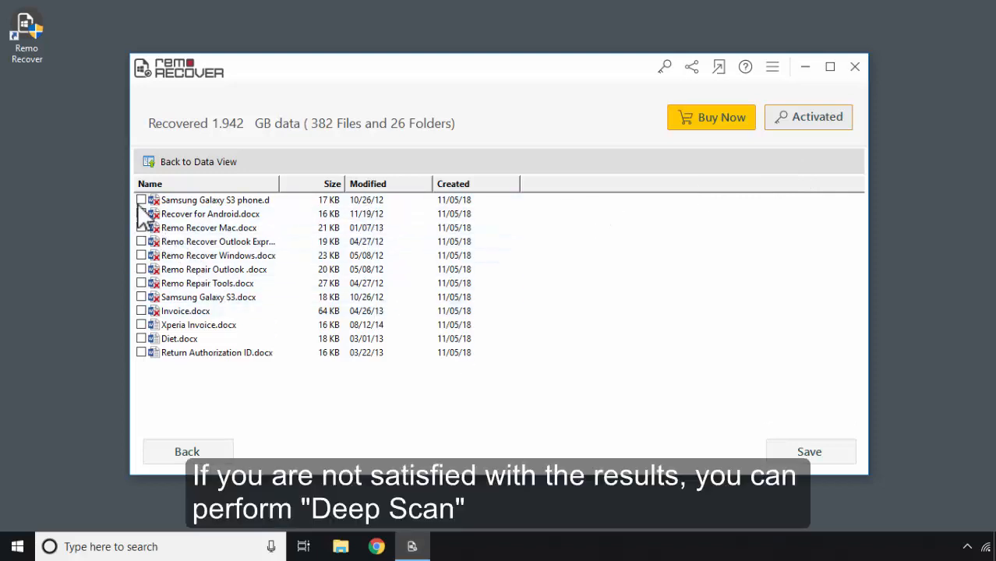
{"action": "left_click", "coordinate": [198, 161]}
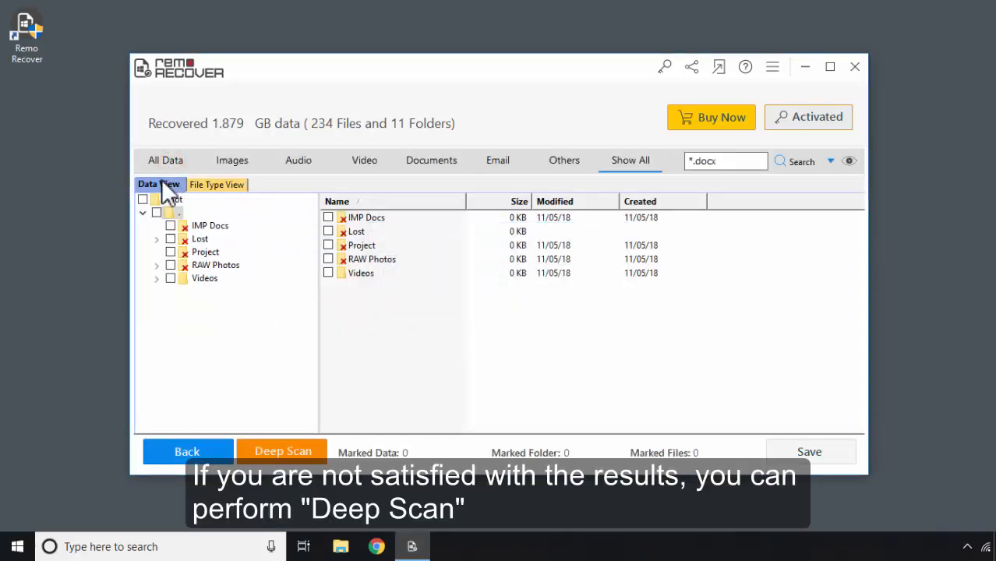
Mark the IMP Docs, Lost and RAW Photos folders (496.11 MB) and start saving them
{"action": "left_click", "coordinate": [171, 226]}
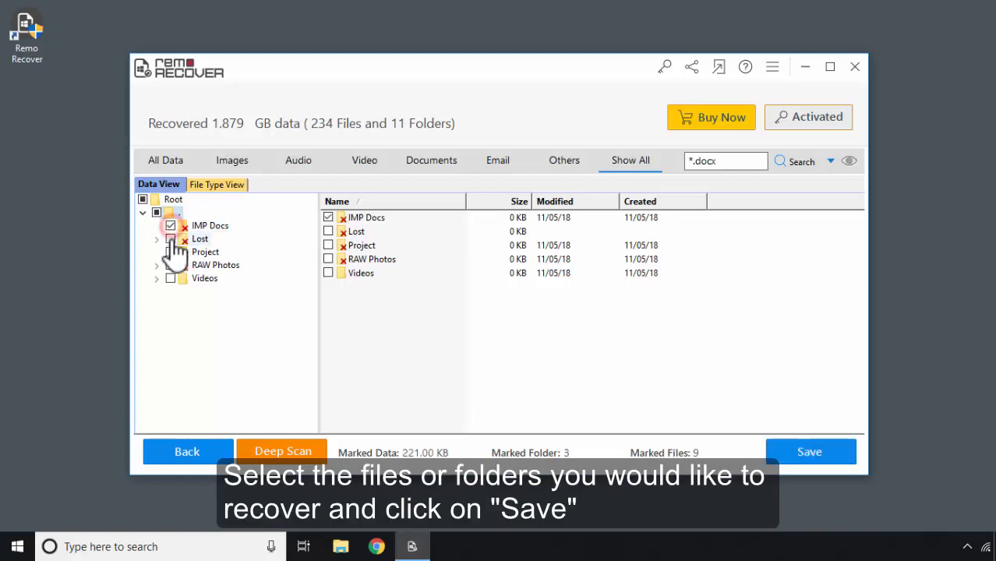
{"action": "left_click", "coordinate": [170, 265]}
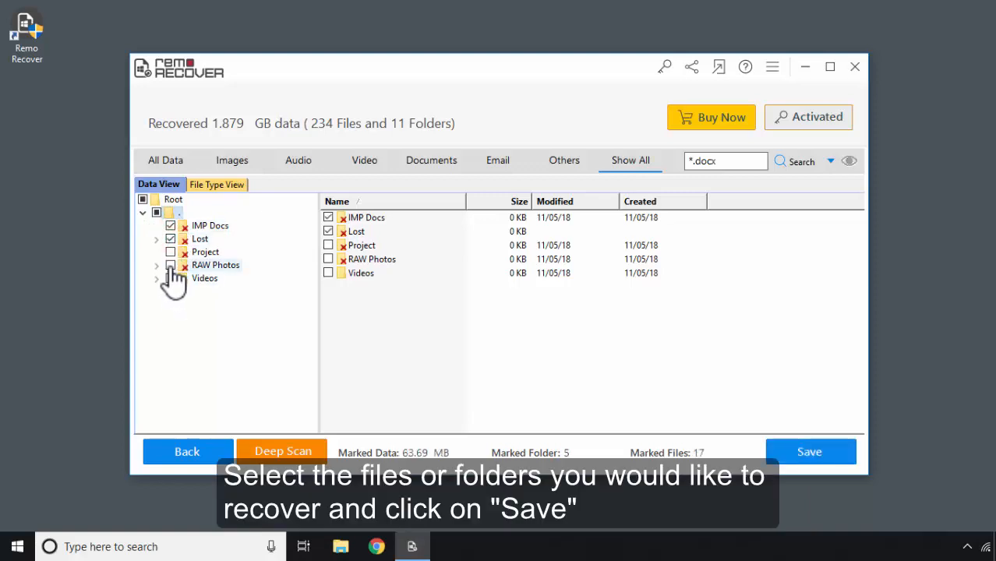
{"action": "left_click", "coordinate": [170, 265]}
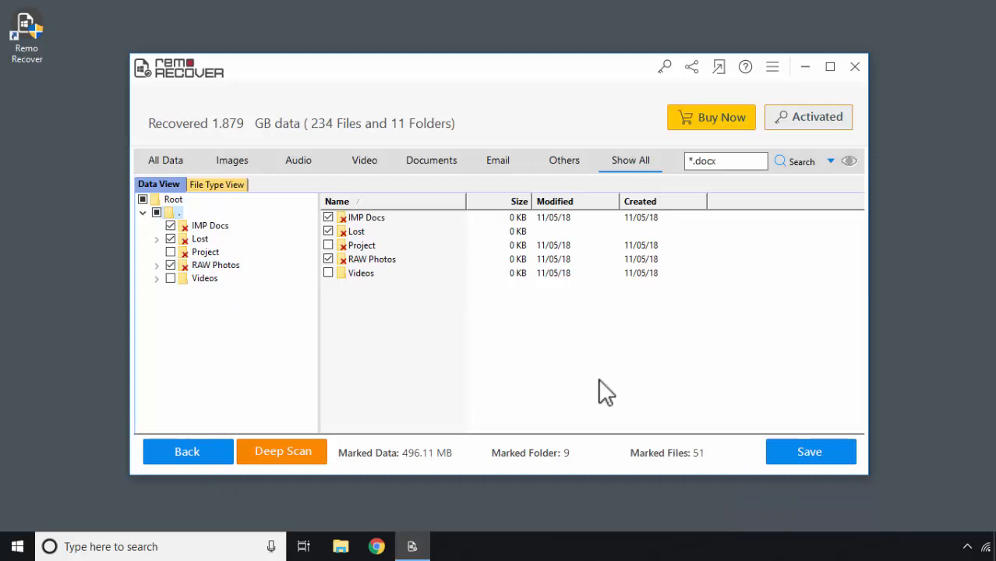
{"action": "left_click", "coordinate": [809, 452]}
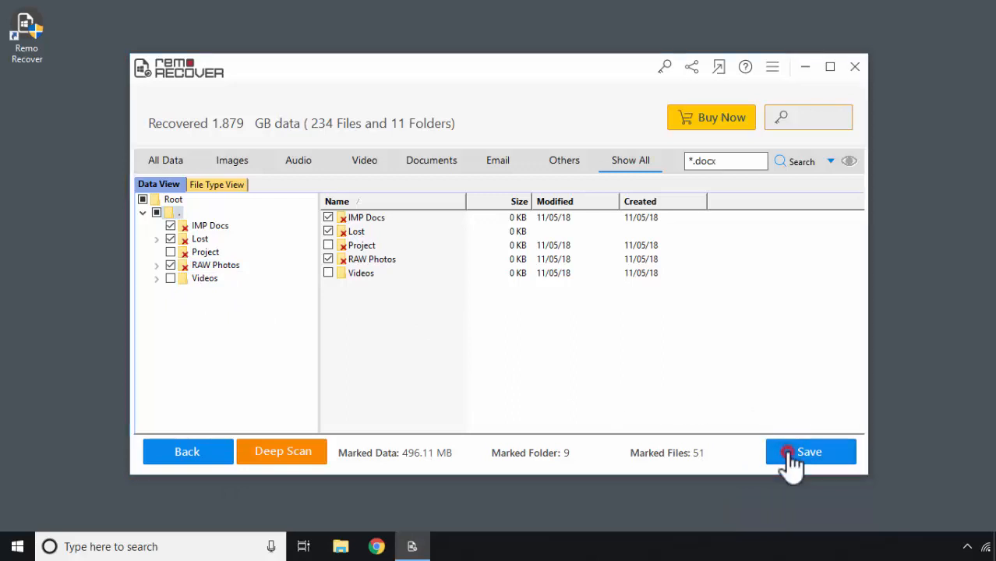
{"action": "left_click", "coordinate": [810, 452]}
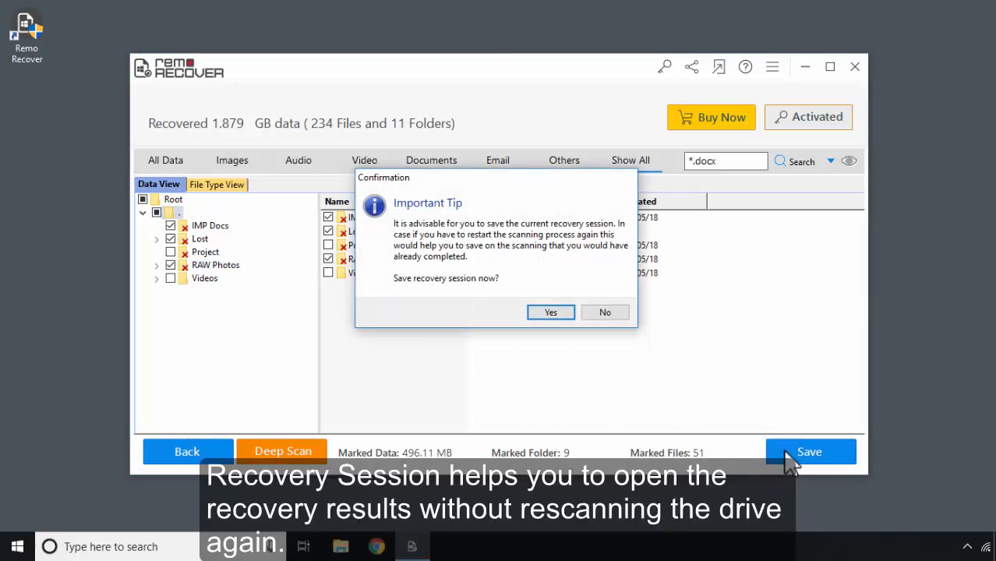
Agree to save the recovery session and acknowledge the session-saved notice
{"action": "left_click", "coordinate": [551, 312]}
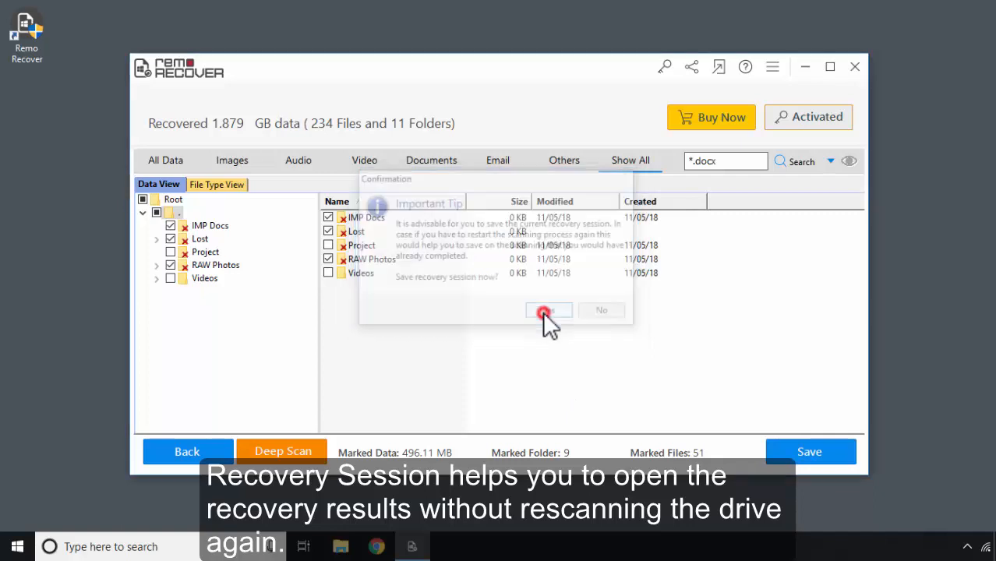
{"action": "left_click", "coordinate": [547, 310]}
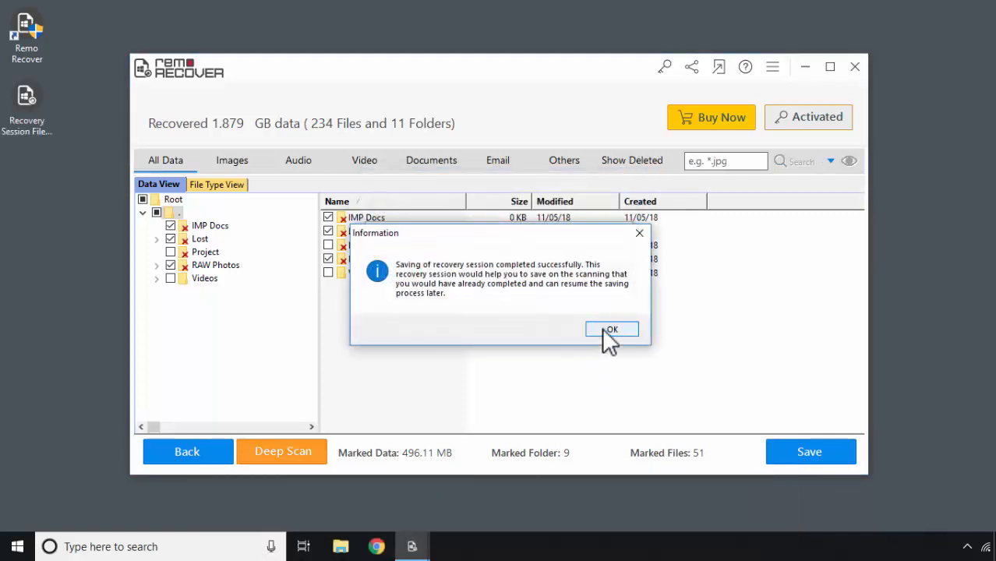
{"action": "left_click", "coordinate": [611, 329]}
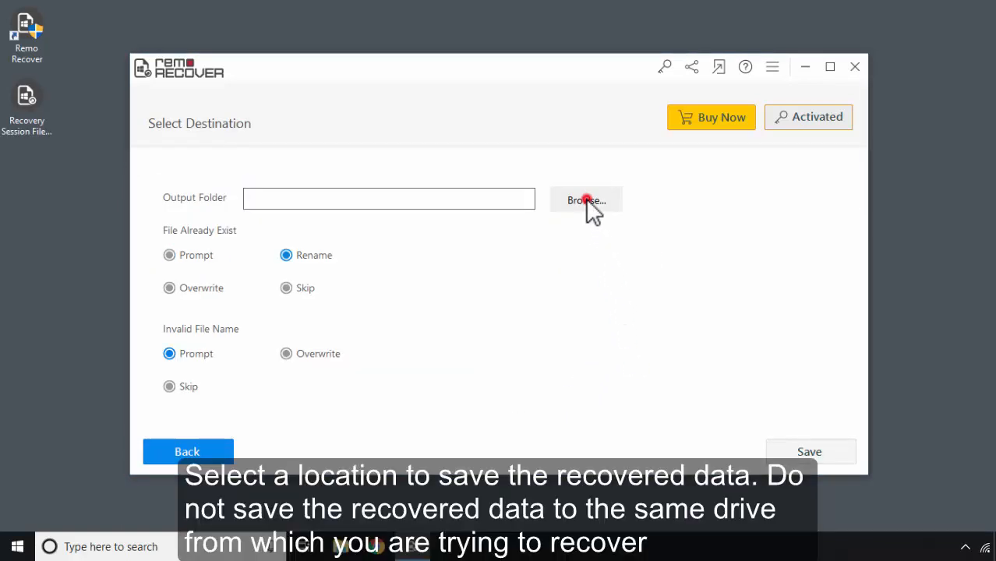
Create a new Desktop folder named Recovered Data as the output and recover the marked folders into it
{"action": "left_click", "coordinate": [587, 200]}
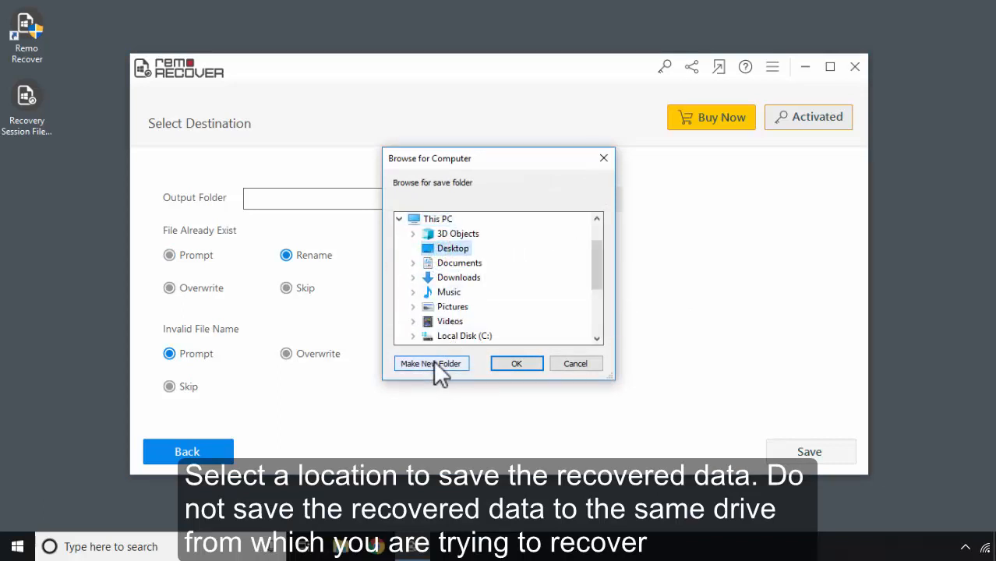
{"action": "left_click", "coordinate": [430, 363]}
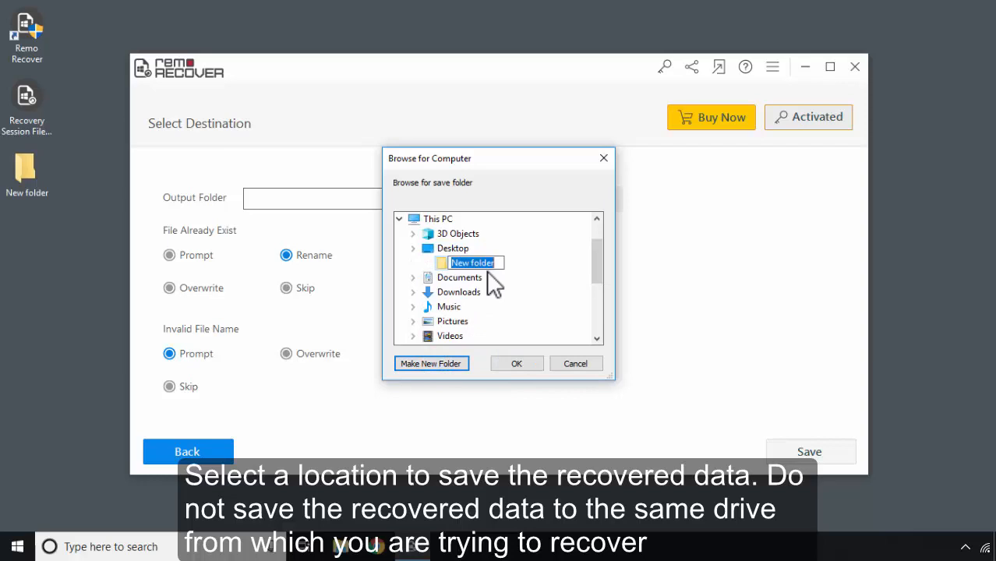
{"action": "type", "text": "Recovered Data"}
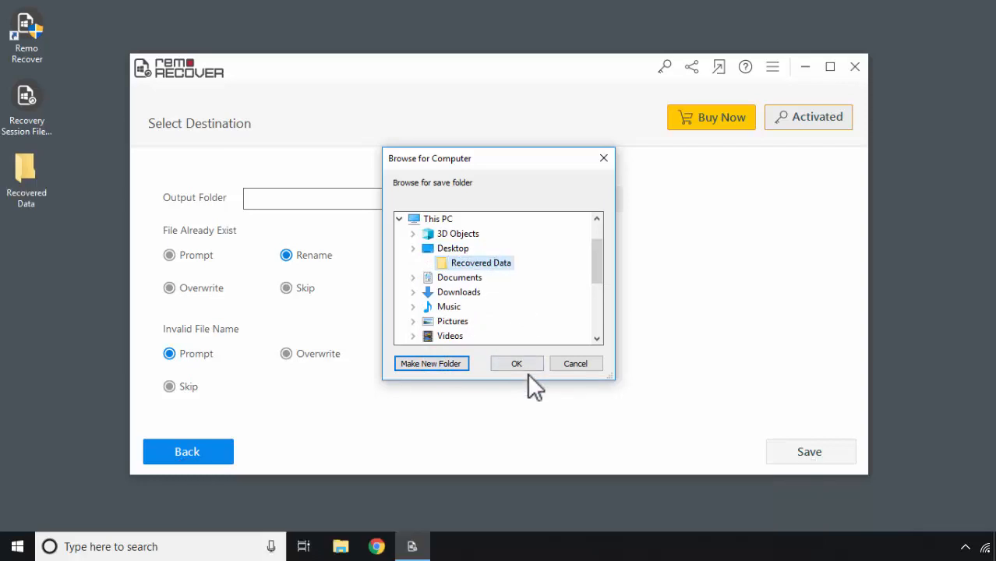
{"action": "left_click", "coordinate": [516, 364]}
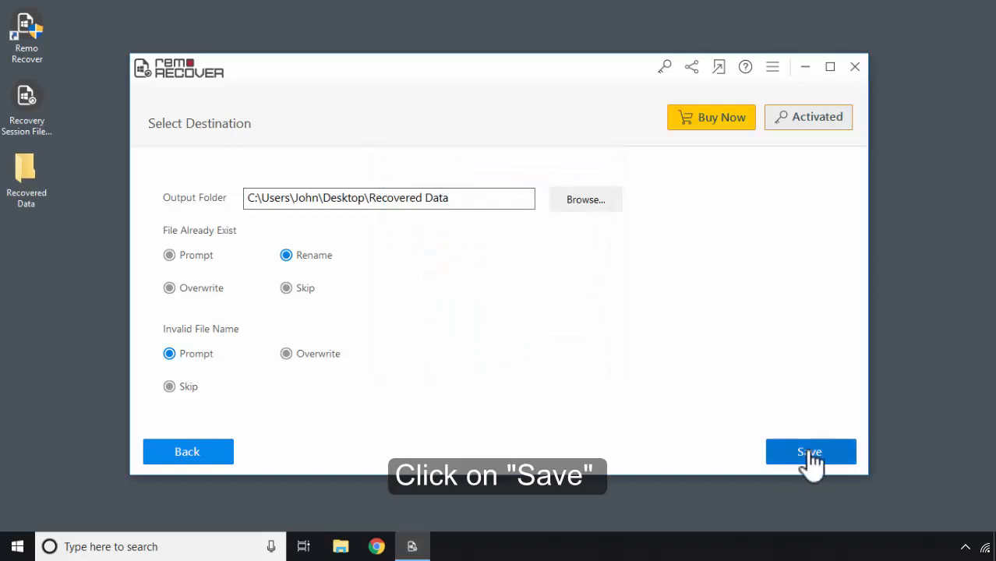
{"action": "left_click", "coordinate": [810, 452]}
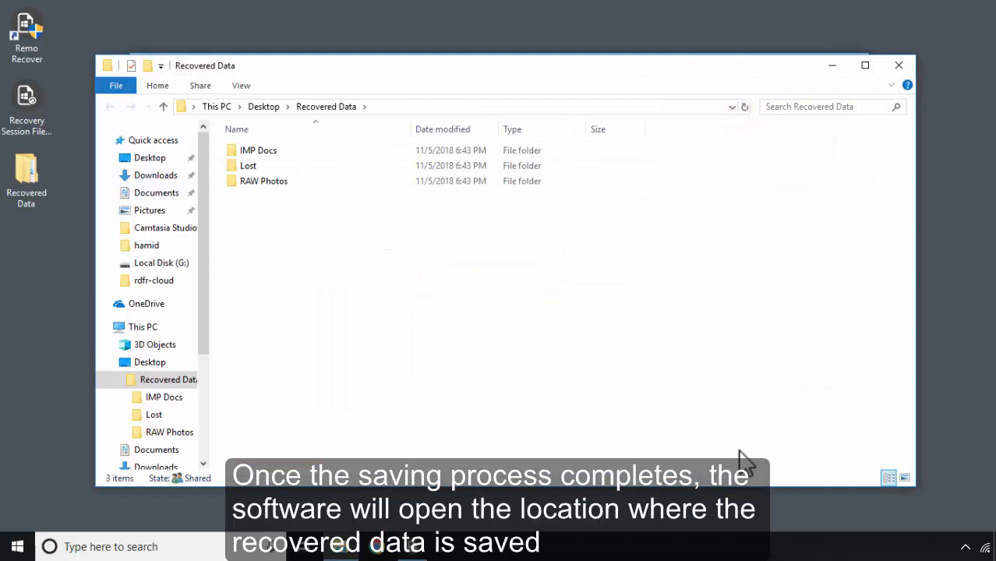
Open the recovered IMP Docs folder inside Recovered Data in File Explorer
{"action": "double_click", "coordinate": [259, 150]}
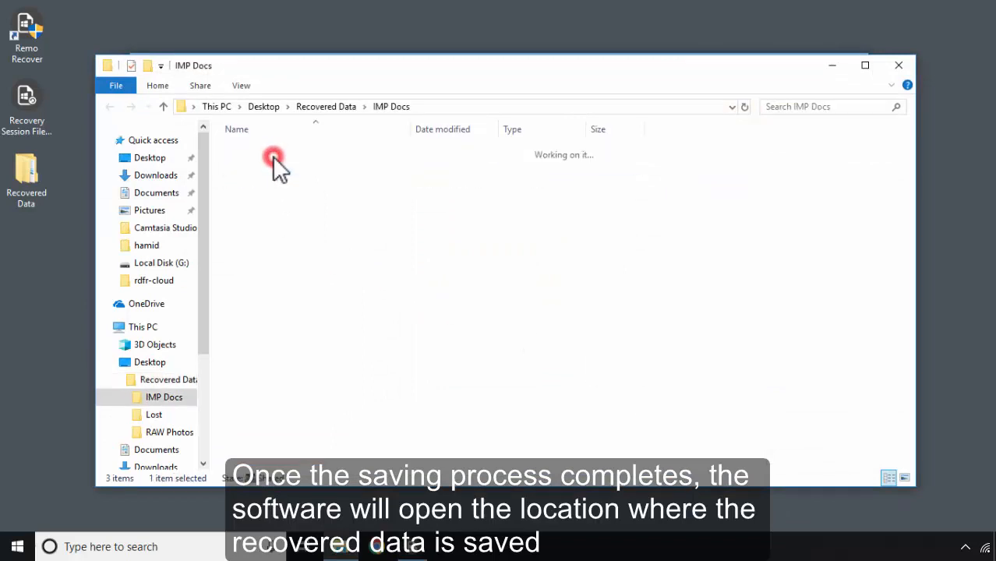